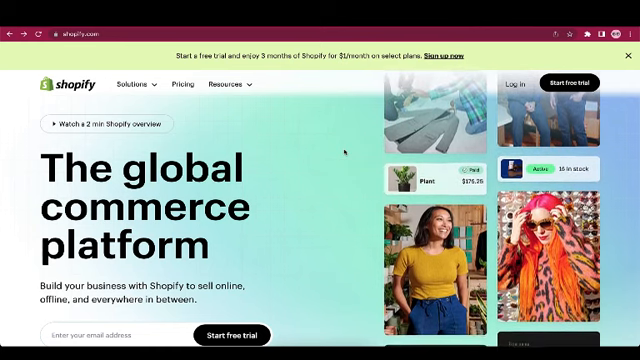
Step: View the Basic, Shopify and Advanced plans plus the Starter and Shopify Plus alternatives
left_click(181, 84)
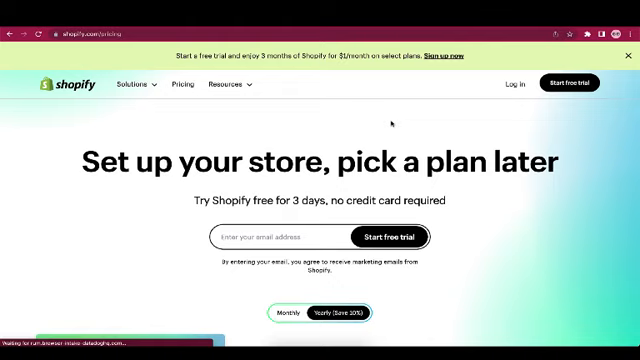
scroll("down", 3)
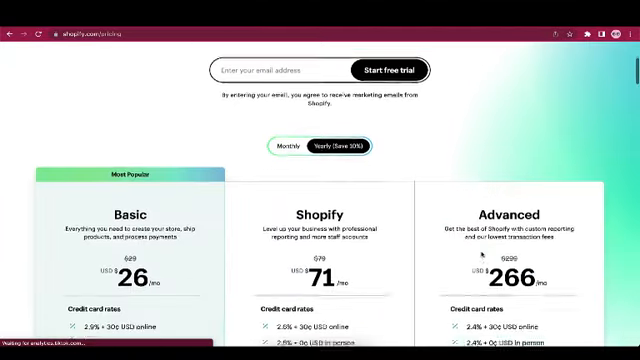
scroll("down", 3)
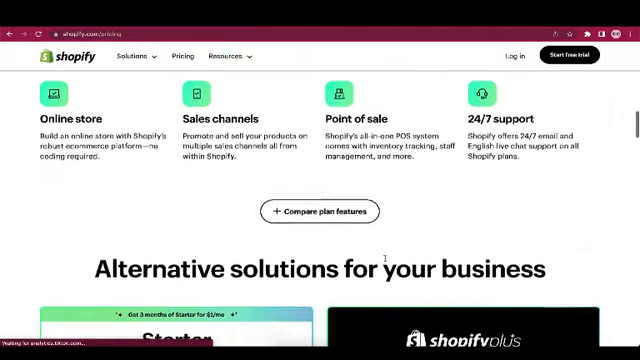
scroll("down", 3)
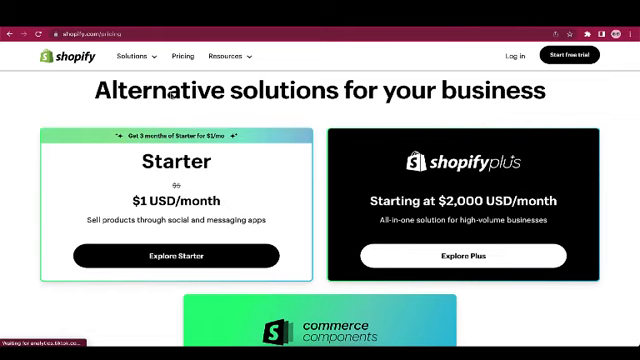
mouse_move(255, 193)
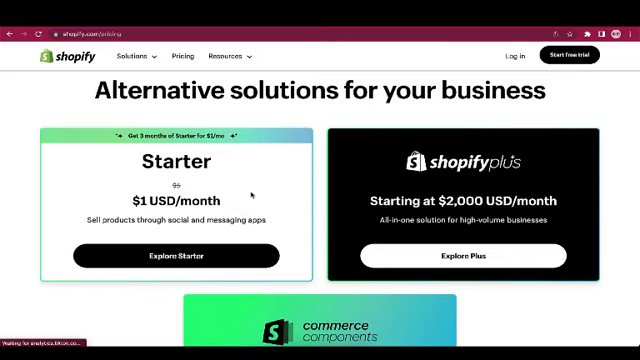
scroll("down", 3)
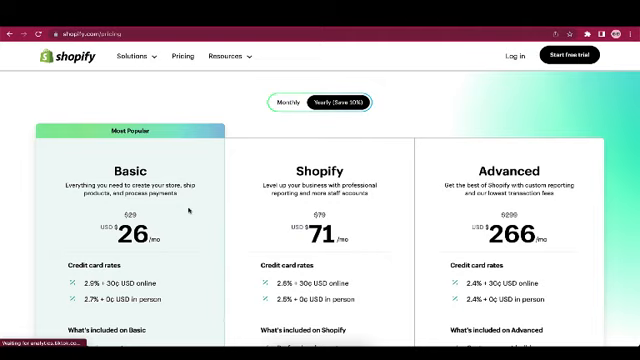
mouse_move(352, 215)
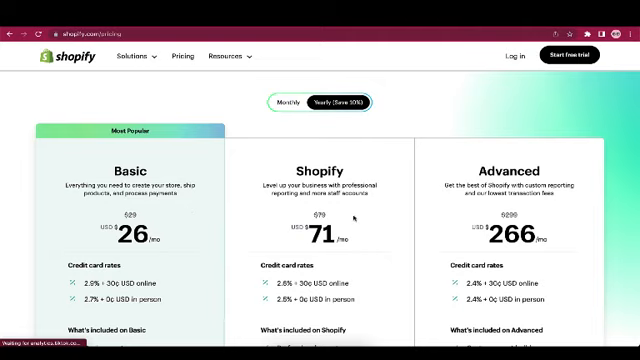
mouse_move(355, 217)
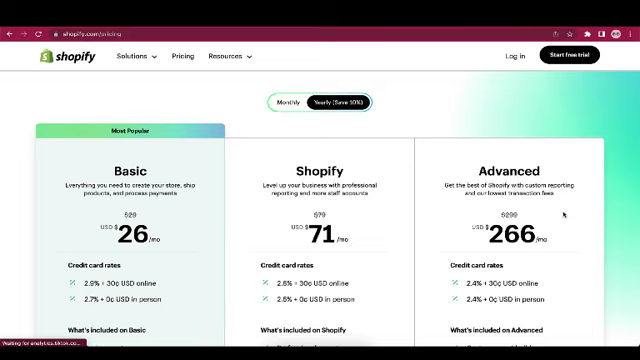
scroll("down", 3)
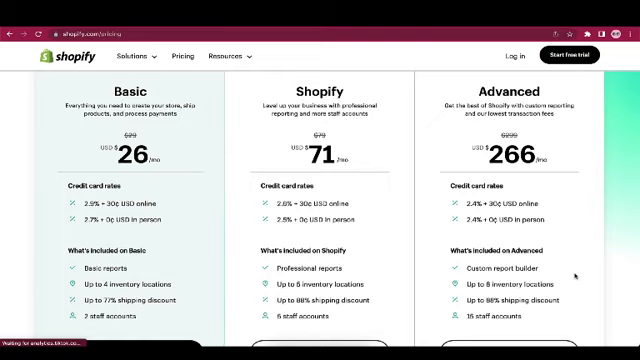
scroll("down", 3)
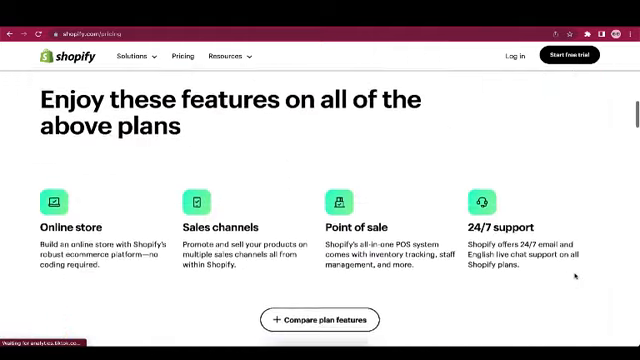
scroll("down", 3)
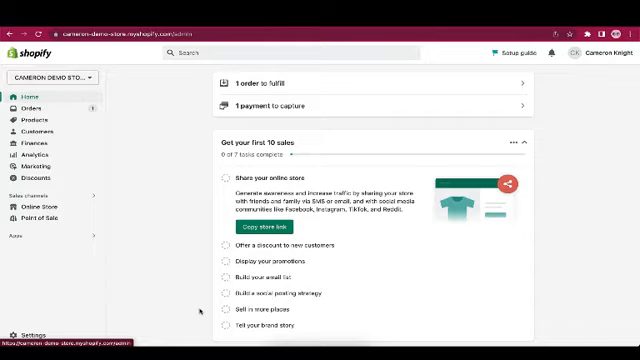
Step: Scroll the admin home to see the 4-of-8 setup guide and password-protected store notice
scroll("down", 3)
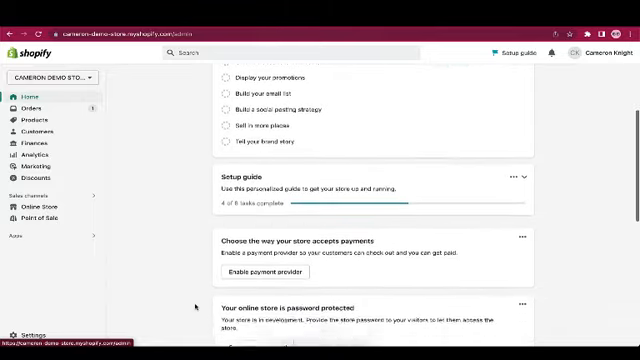
scroll("down", 3)
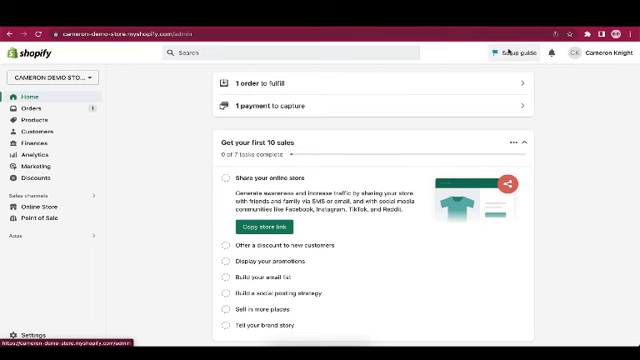
Step: Bring up the setup guide's 'Add brand assets' task in Brand settings
left_click(521, 53)
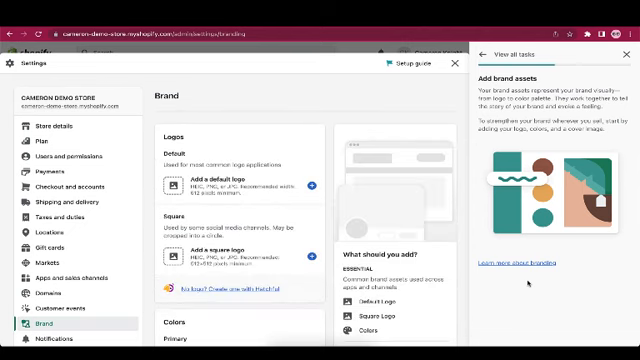
mouse_move(527, 283)
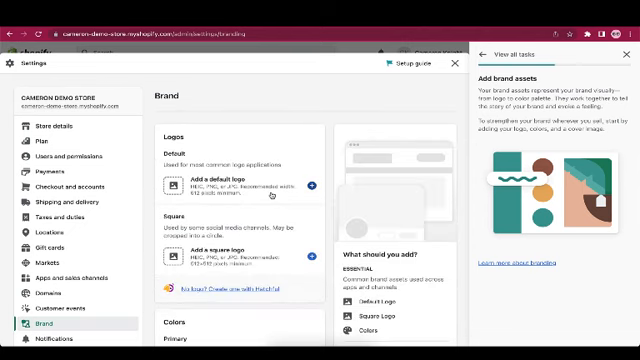
scroll("down", 3)
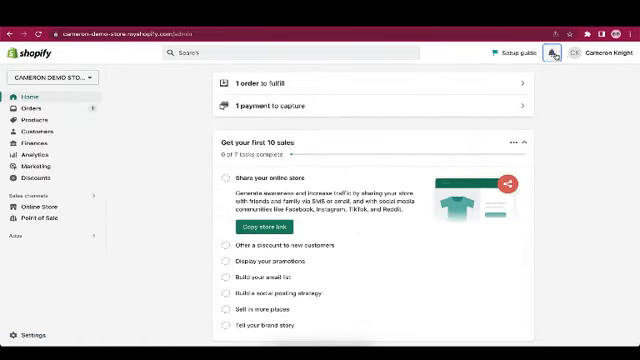
left_click(605, 54)
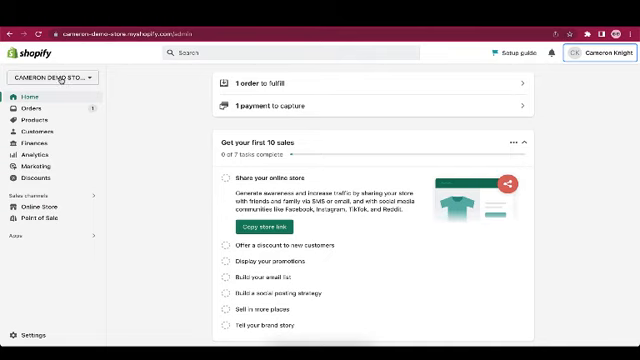
left_click(52, 76)
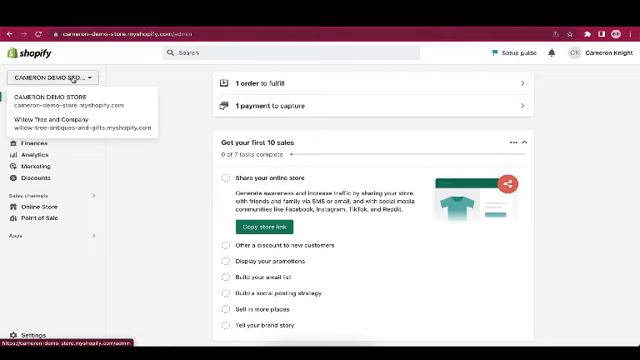
left_click(57, 77)
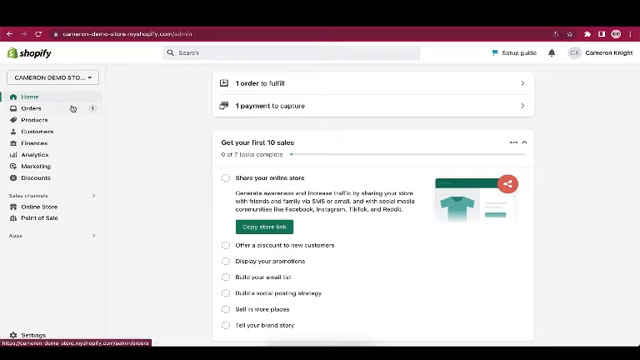
Step: View the orders list showing order #1001 with payment pending and unfulfilled
left_click(32, 109)
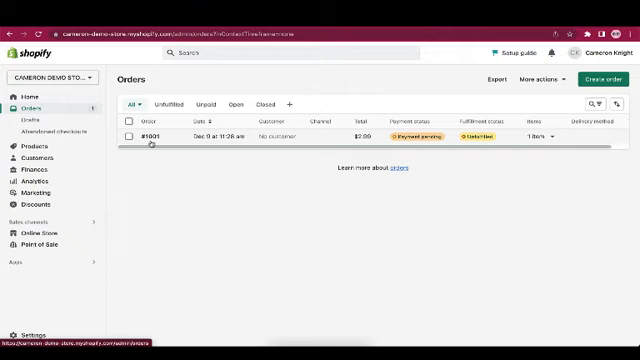
mouse_move(200, 146)
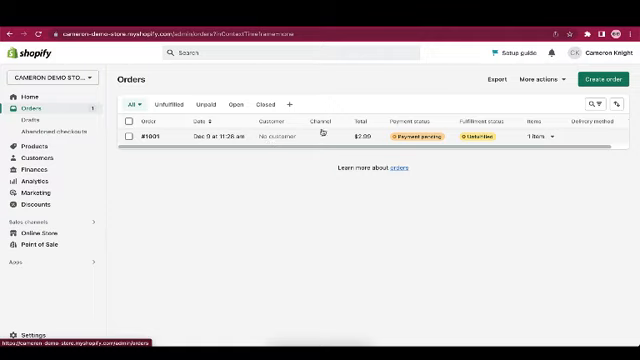
mouse_move(363, 143)
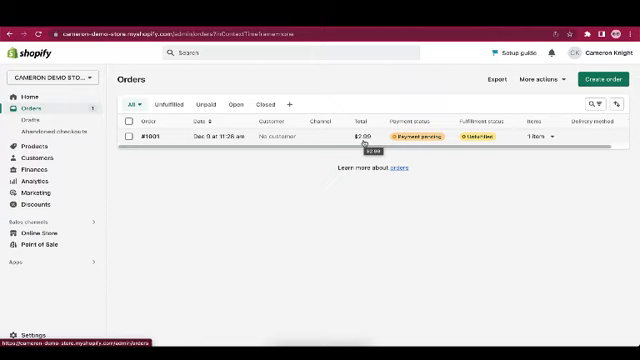
mouse_move(372, 142)
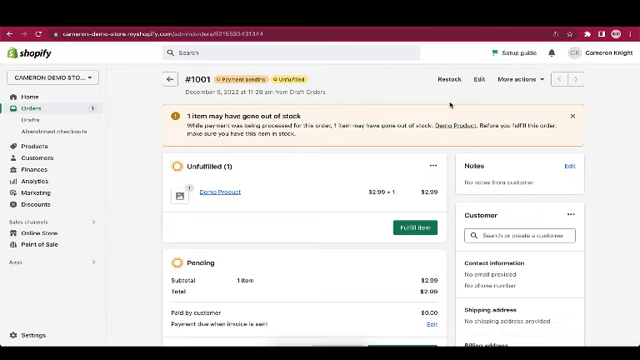
mouse_move(310, 164)
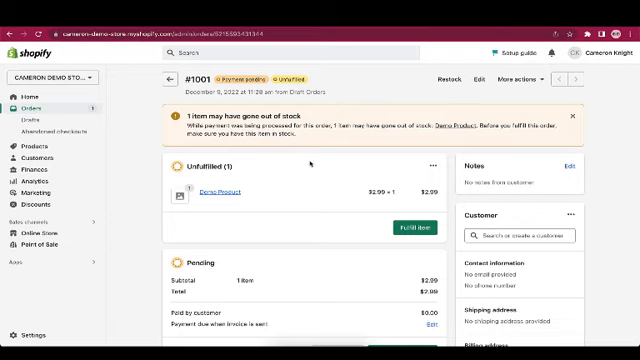
mouse_move(265, 200)
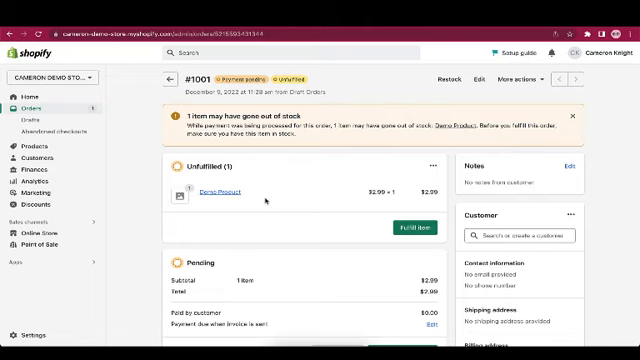
Step: Dismiss the out-of-stock warning, mark order #1001 as paid, and review its timeline
left_click(408, 225)
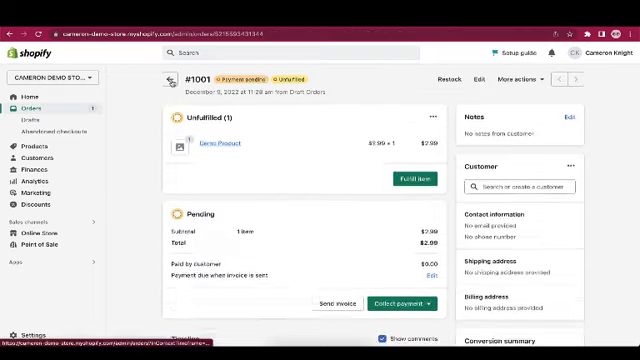
scroll("down", 3)
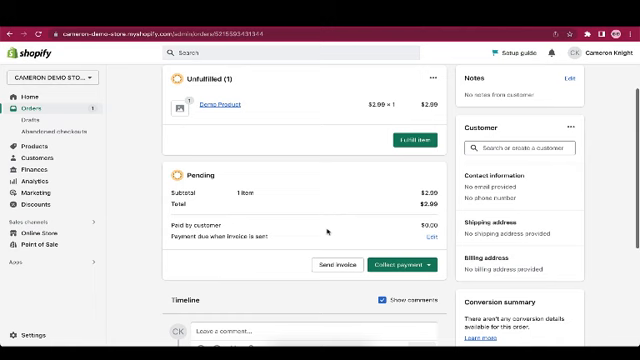
left_click(338, 264)
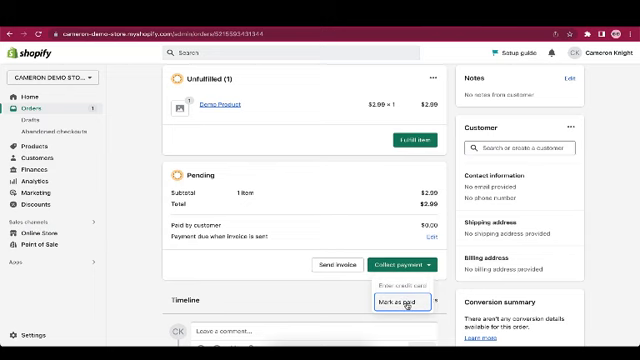
left_click(394, 301)
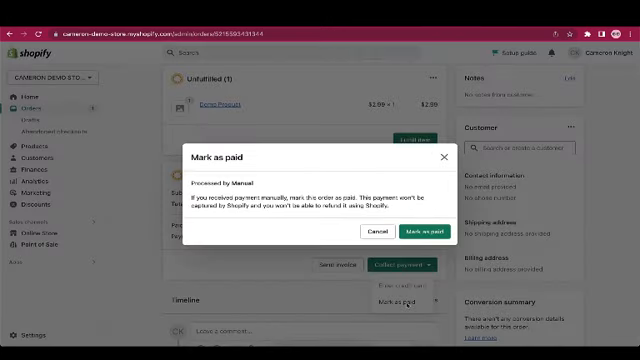
left_click(411, 232)
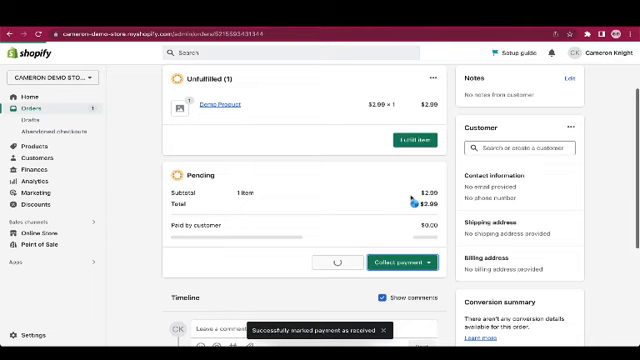
left_click(391, 261)
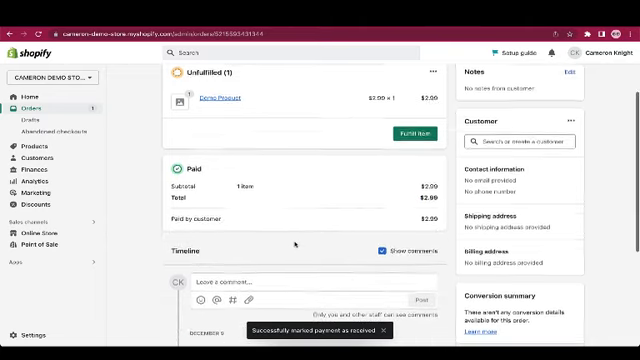
scroll("down", 3)
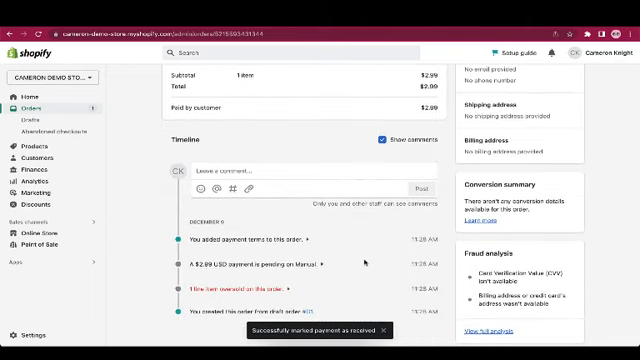
scroll("down", 3)
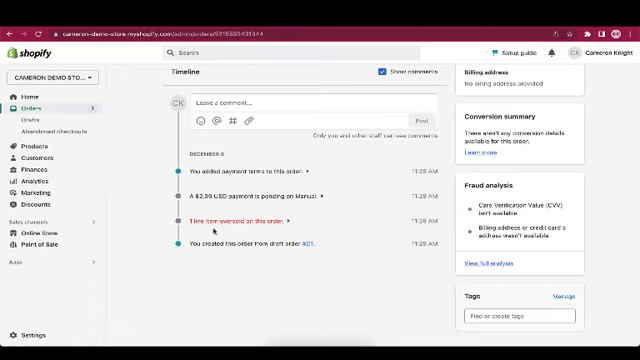
Step: Check the orders list, then reach Products showing Demo Product with 10 in stock
left_click(31, 107)
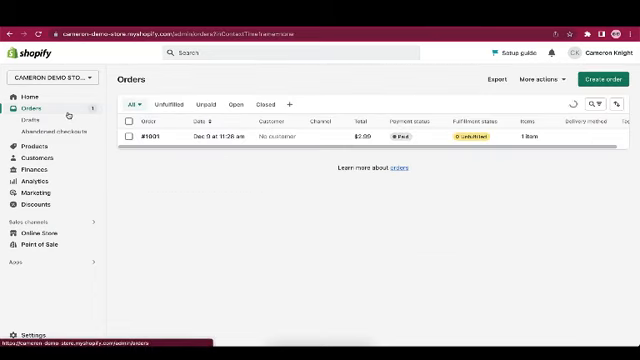
mouse_move(497, 85)
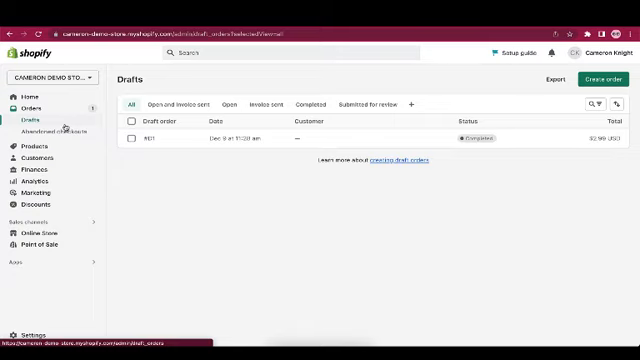
left_click(51, 130)
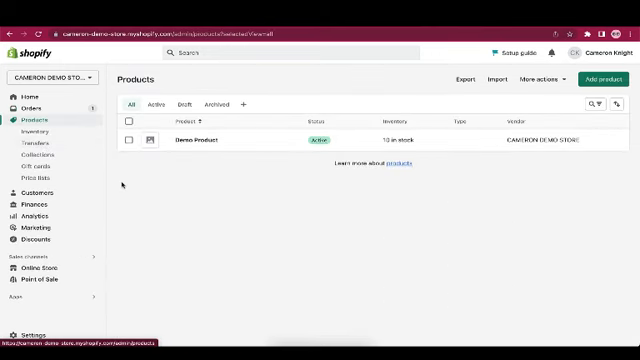
mouse_move(207, 156)
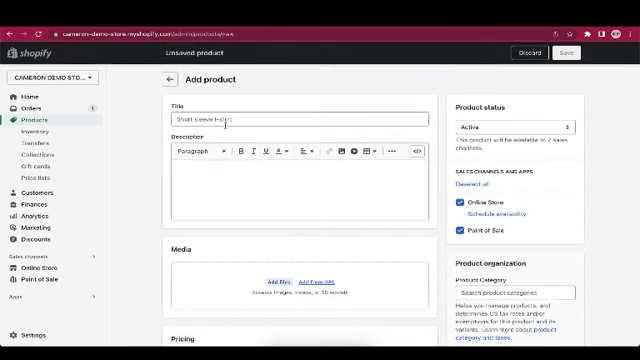
Step: Scroll the new t-shirt form to its inventory section and start entering a barcode
scroll("down", 3)
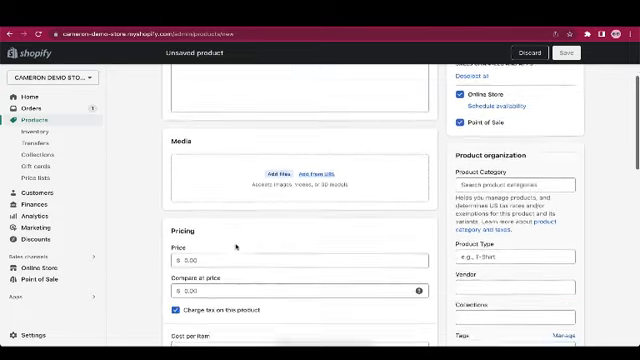
scroll("down", 3)
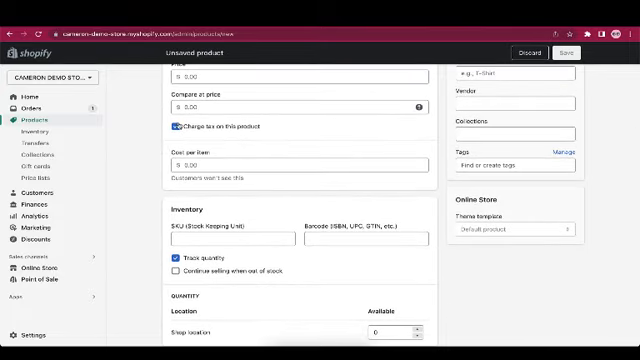
left_click(170, 124)
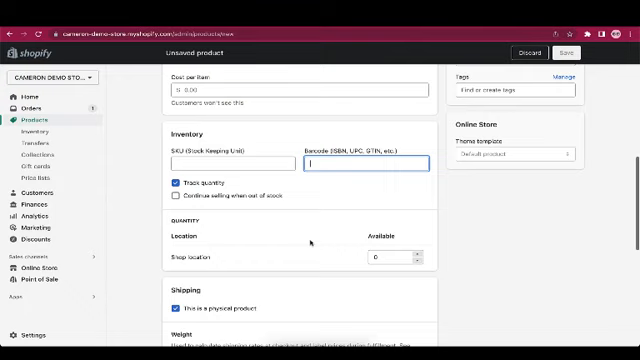
Step: Tick 'This product has options' and add a Size option with value Medium
scroll("down", 3)
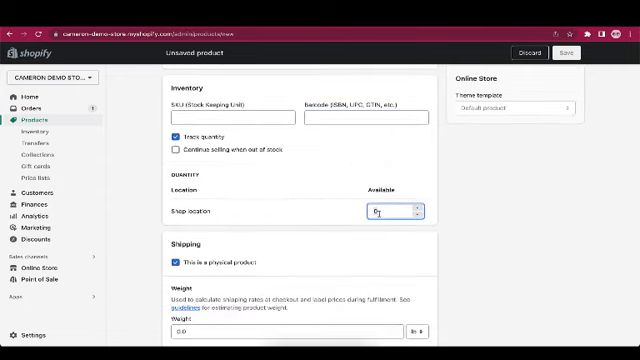
scroll("down", 3)
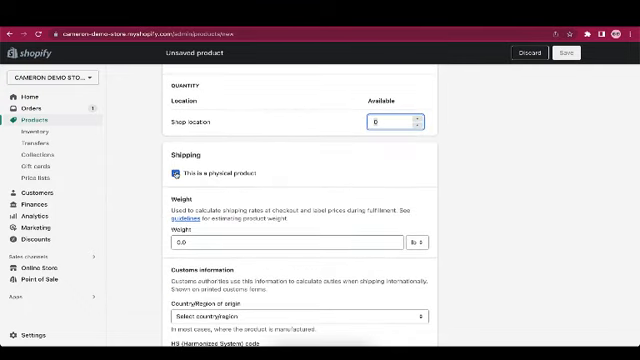
scroll("down", 3)
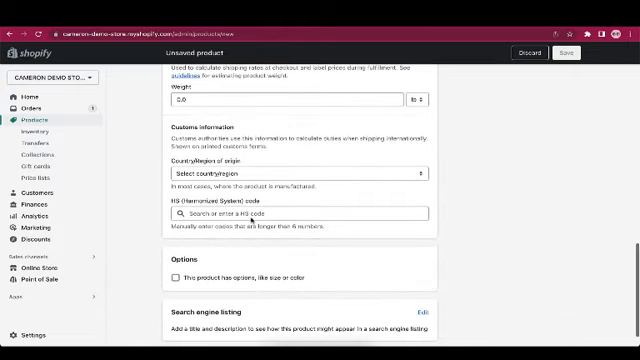
left_click(169, 273)
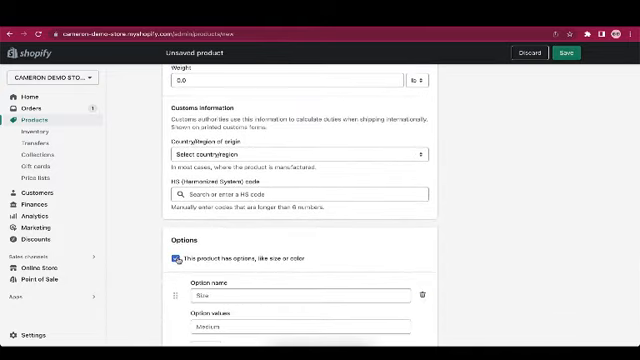
scroll("down", 3)
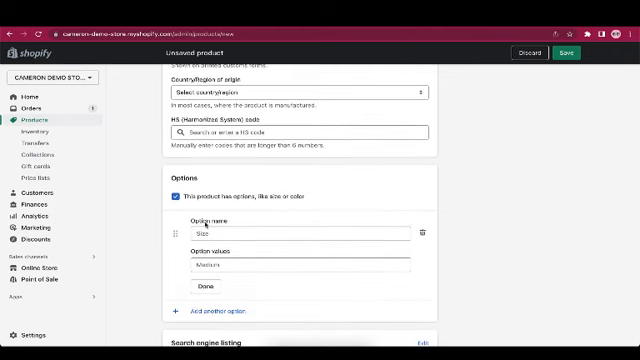
left_click(170, 196)
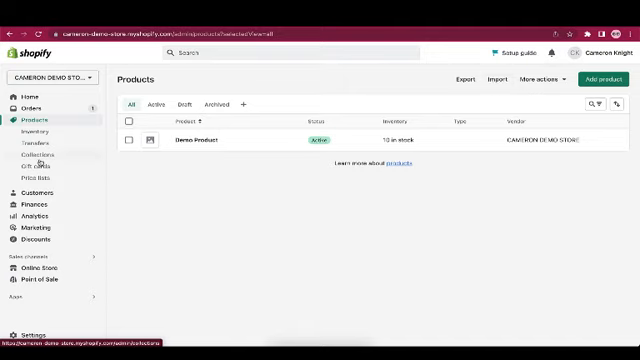
Step: View the collections list with only the Home page collection, then the empty Customers page
left_click(35, 154)
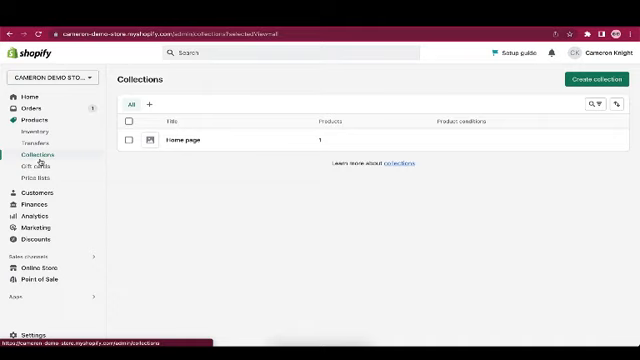
left_click(30, 131)
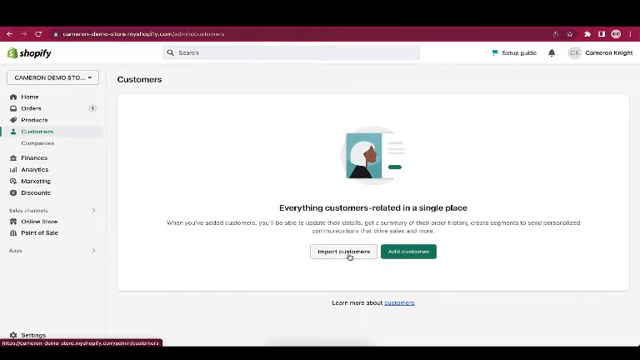
Step: Show the Finances overview with $0.00 net sales and $2.99 draft-order earnings
left_click(404, 251)
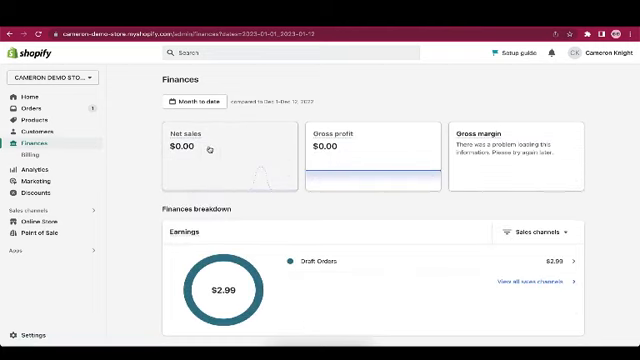
Step: Review the month-to-date range (January 1–12, 2023), then load the Analytics dashboard
scroll("down", 3)
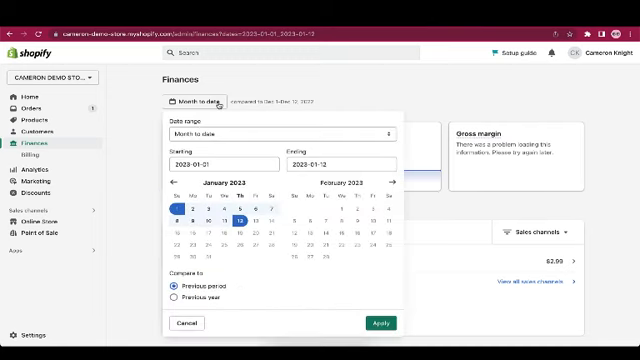
left_click(37, 166)
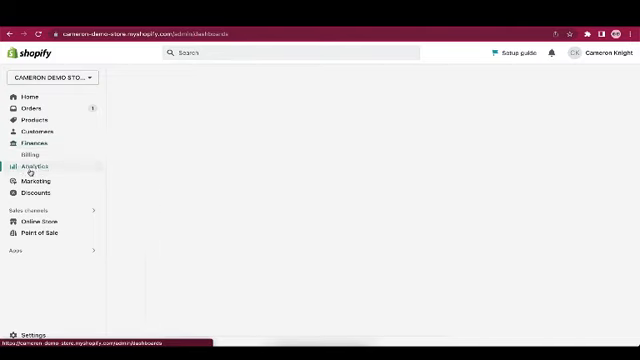
Step: Scroll through the Analytics dashboard and the list of analytics reports
left_click(35, 166)
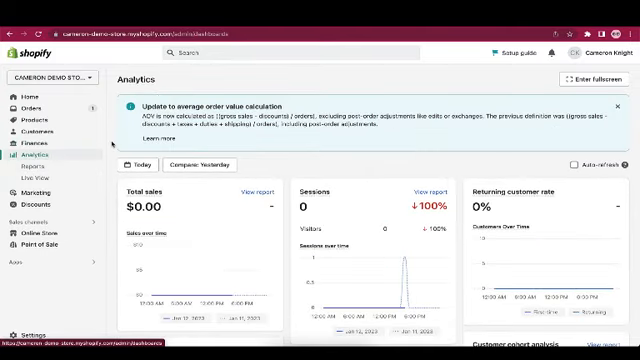
scroll("down", 3)
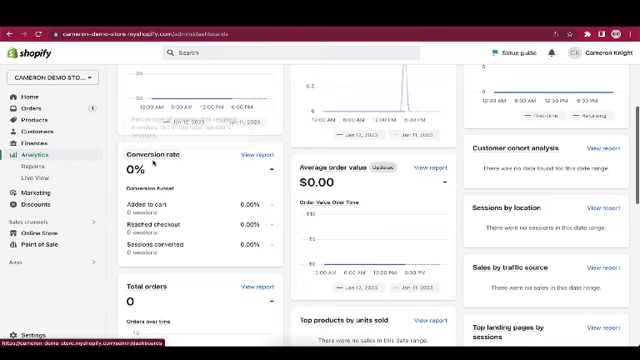
scroll("down", 3)
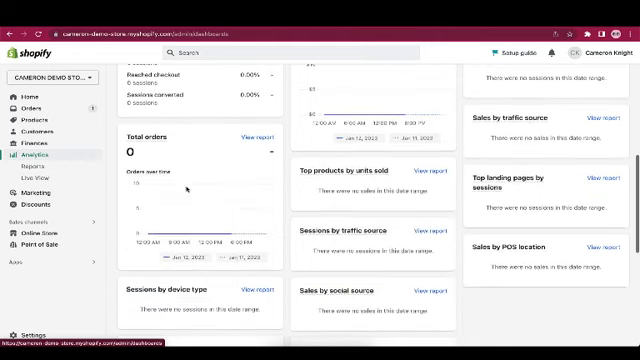
scroll("down", 3)
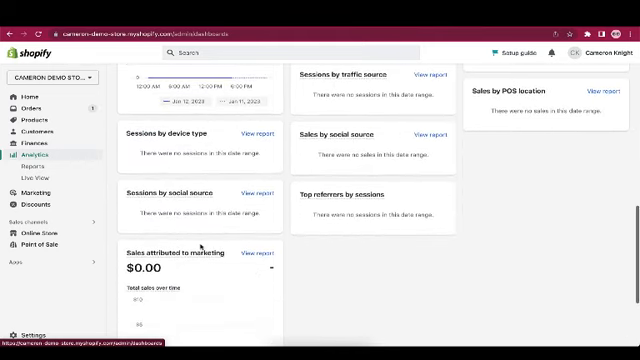
scroll("down", 3)
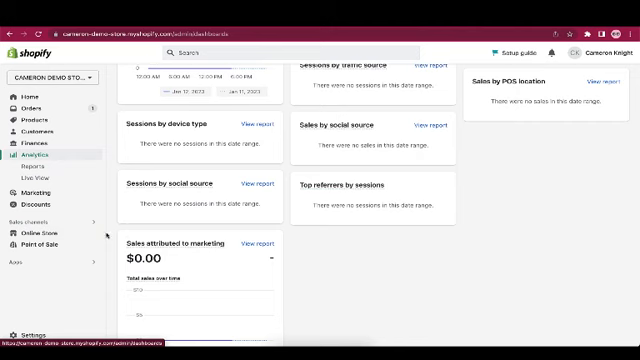
left_click(33, 166)
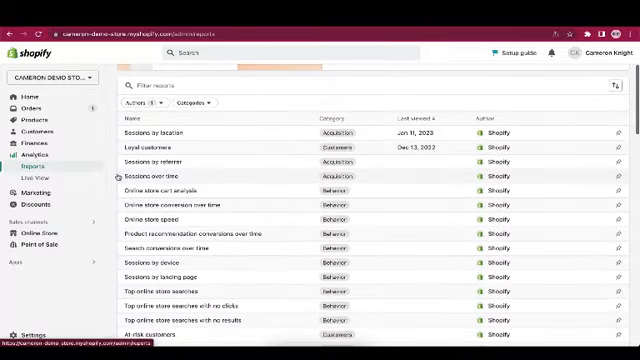
scroll("down", 3)
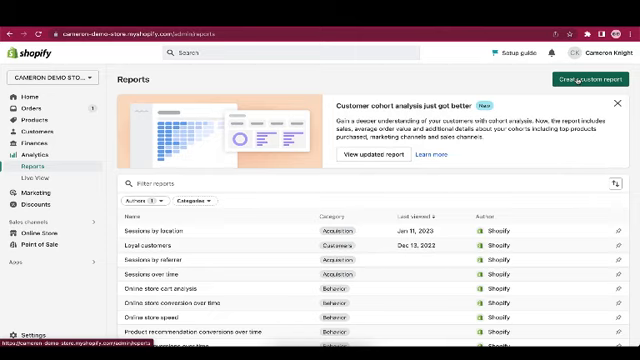
mouse_move(497, 74)
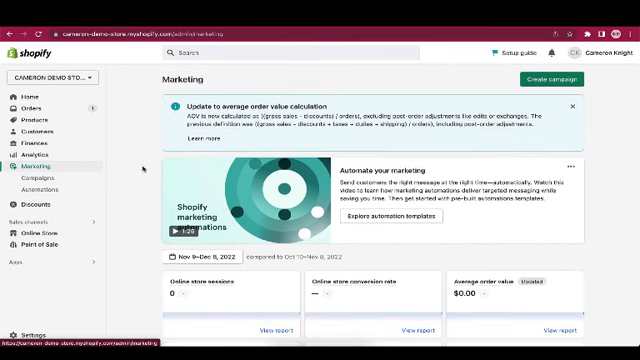
Step: Scroll the Marketing overview showing zero sessions and $0.00 sales
scroll("down", 3)
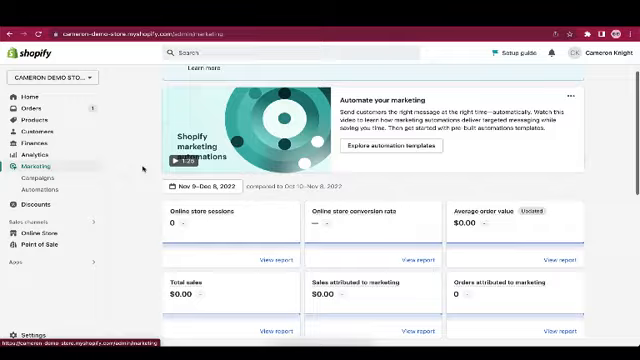
scroll("down", 3)
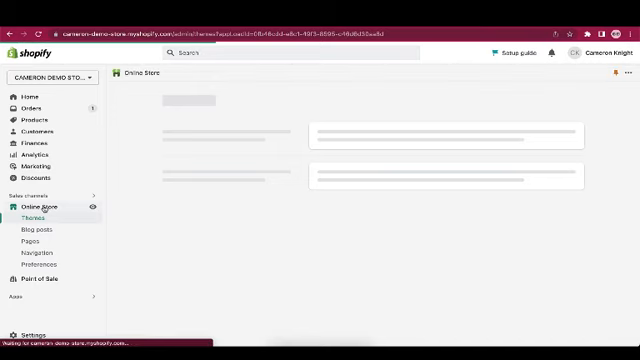
Step: View the live storefront, then change the Origin homepage heading to 'Changed'
left_click(35, 214)
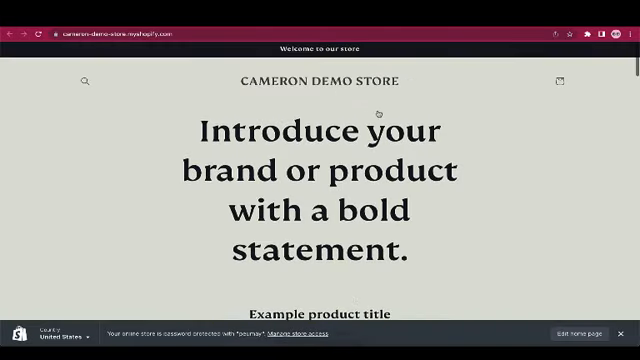
left_click(570, 334)
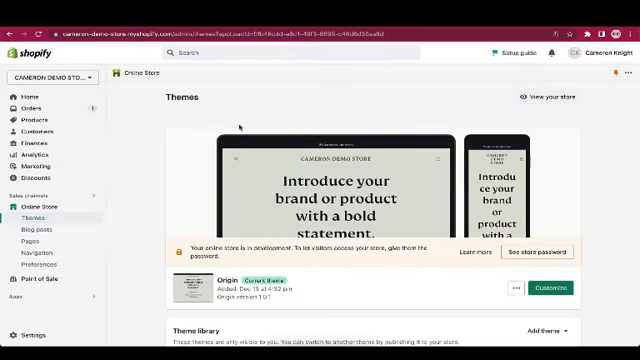
scroll("down", 3)
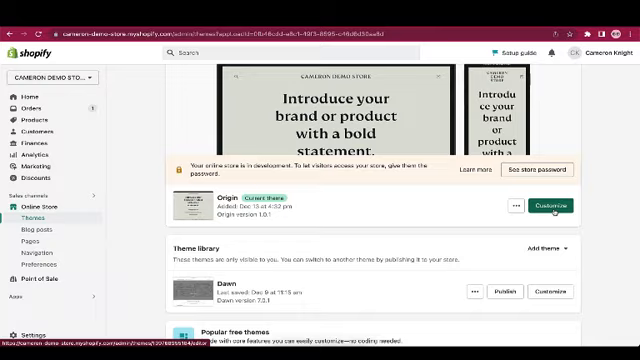
left_click(542, 205)
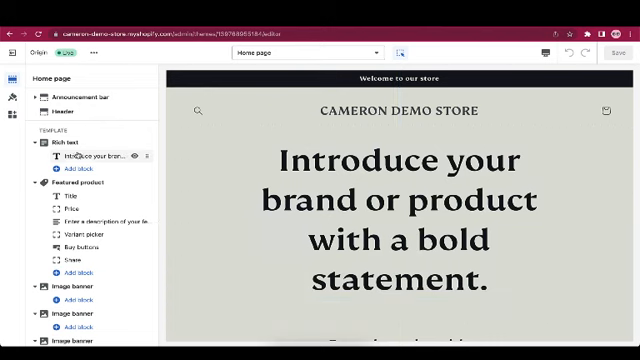
left_click(95, 155)
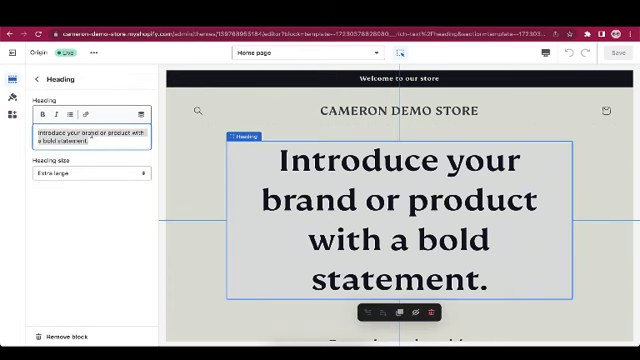
type("Changed")
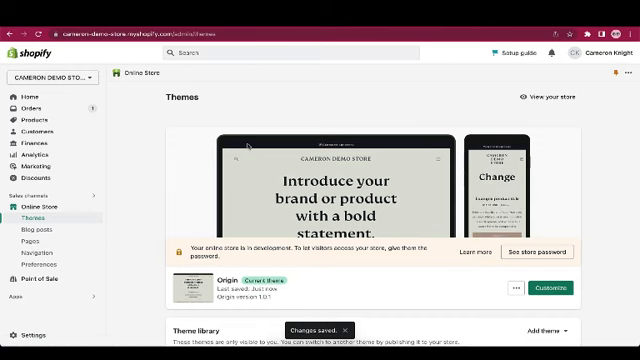
Step: Preview the Dawn theme from the library and browse the popular free themes
scroll("down", 3)
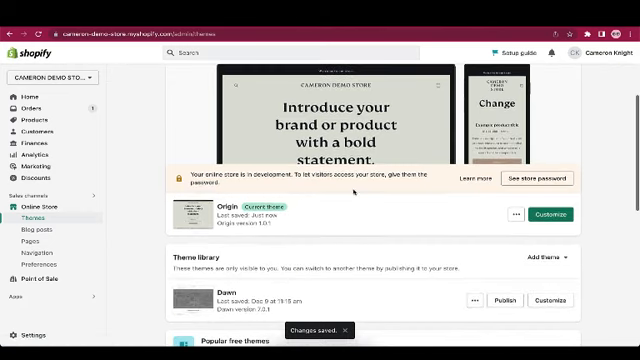
scroll("down", 3)
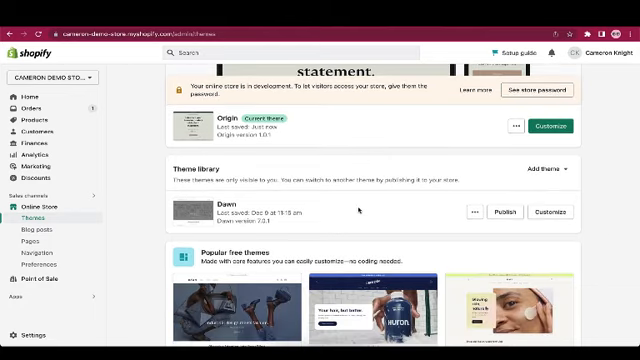
mouse_move(547, 170)
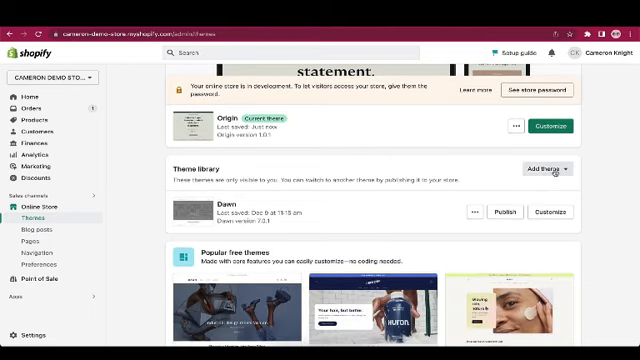
left_click(544, 170)
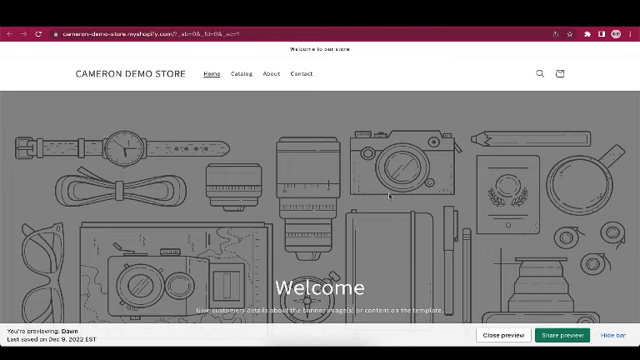
scroll("down", 3)
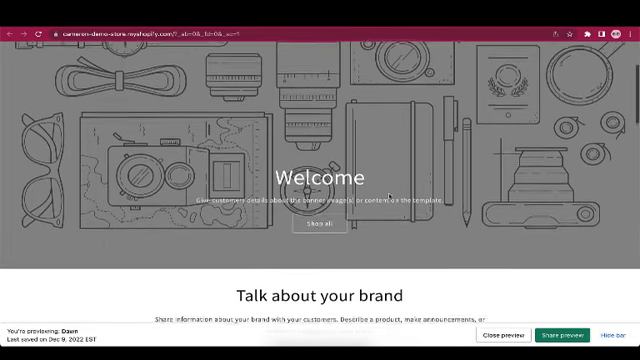
scroll("down", 3)
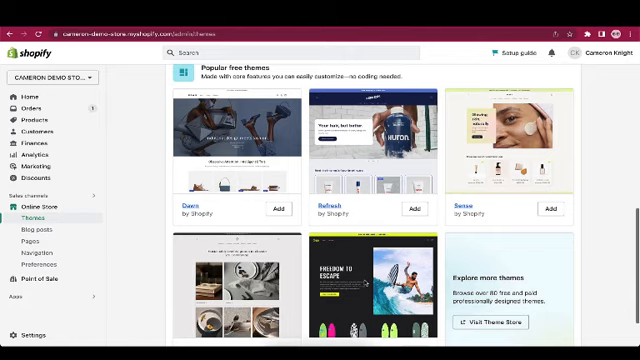
scroll("down", 3)
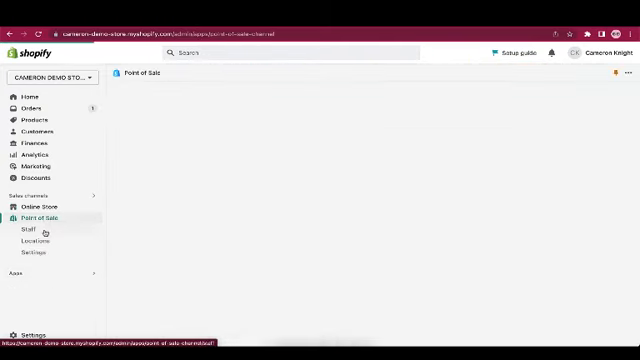
Step: View the Point of Sale overview and its Locations page listing Shop location
left_click(33, 214)
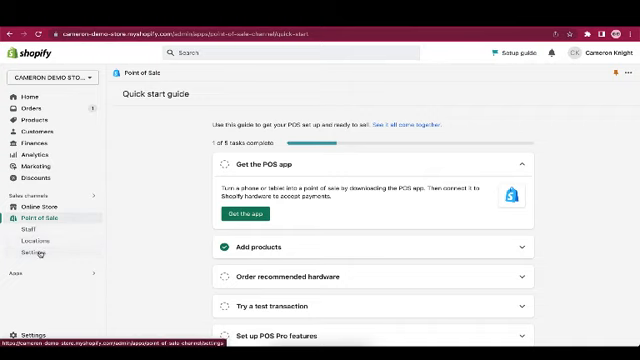
left_click(42, 241)
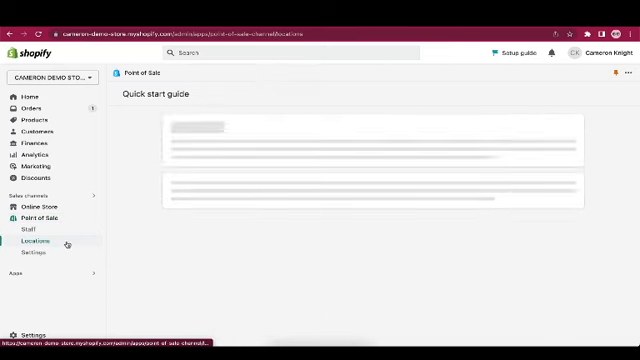
left_click(33, 241)
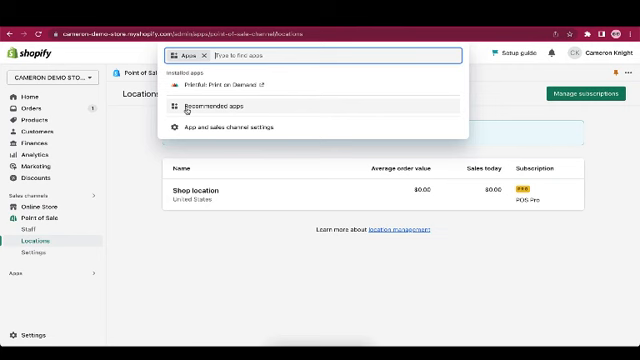
Step: Look at the apps picked for this store, then close that panel
left_click(213, 104)
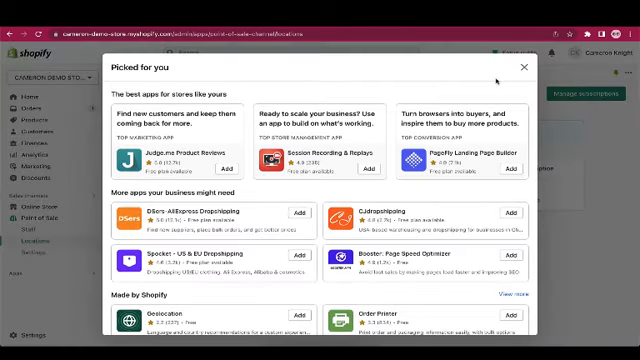
left_click(525, 66)
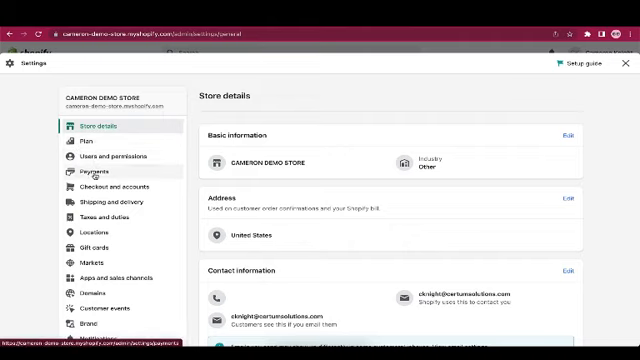
Step: Review the Payments settings and scroll through the Domains and Brand pages
left_click(94, 175)
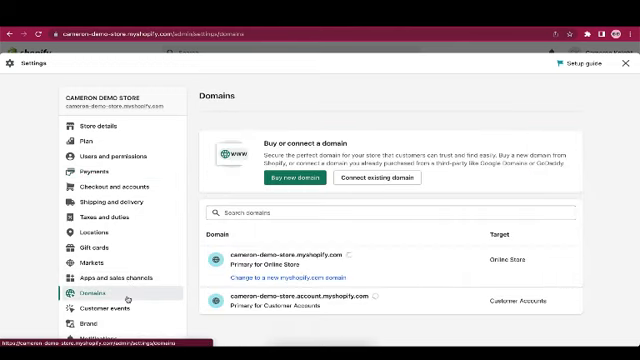
scroll("down", 3)
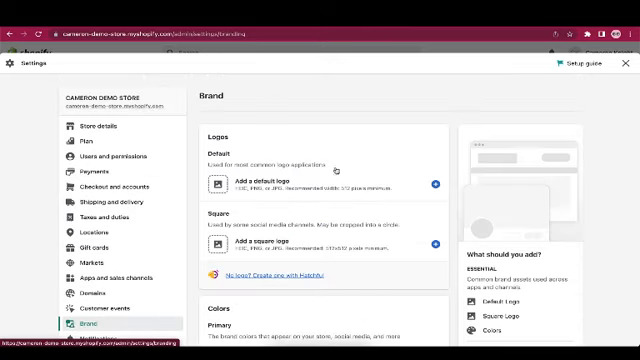
scroll("down", 3)
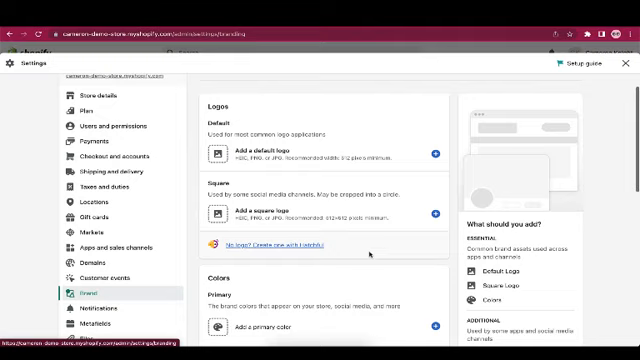